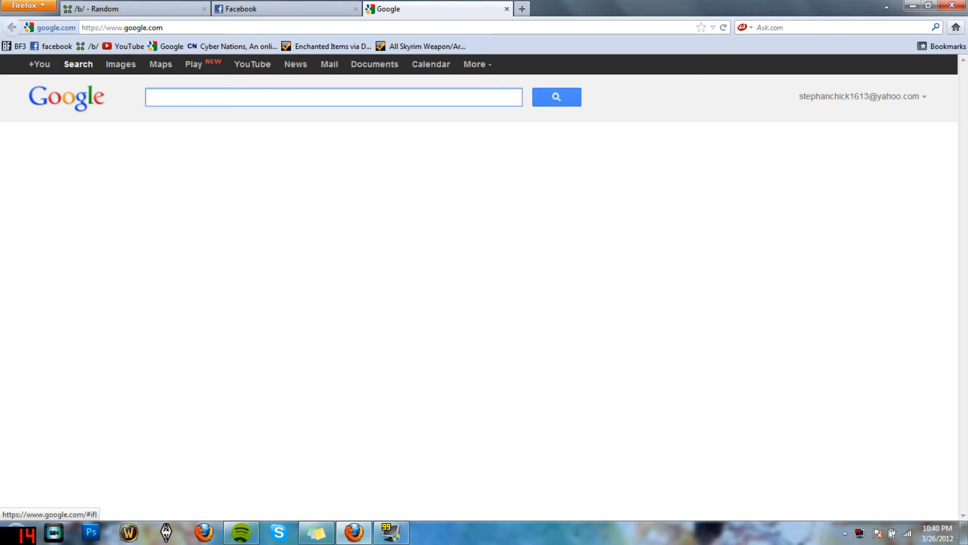
Bring up the Page Inspector on the Google search page, outlining the html element
left_click(334, 97)
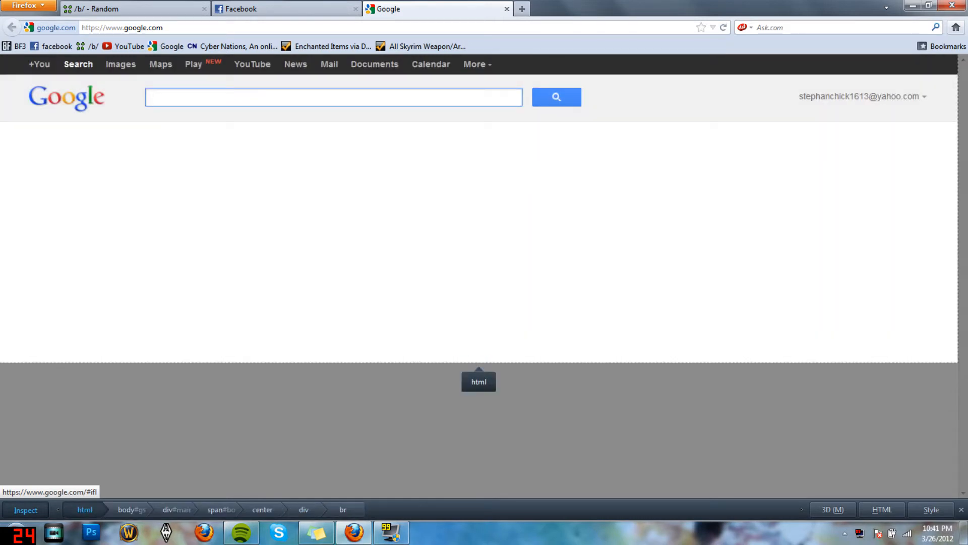
View the Google page as a 3D DOM layer stack, then switch to the Facebook tab
left_click(832, 509)
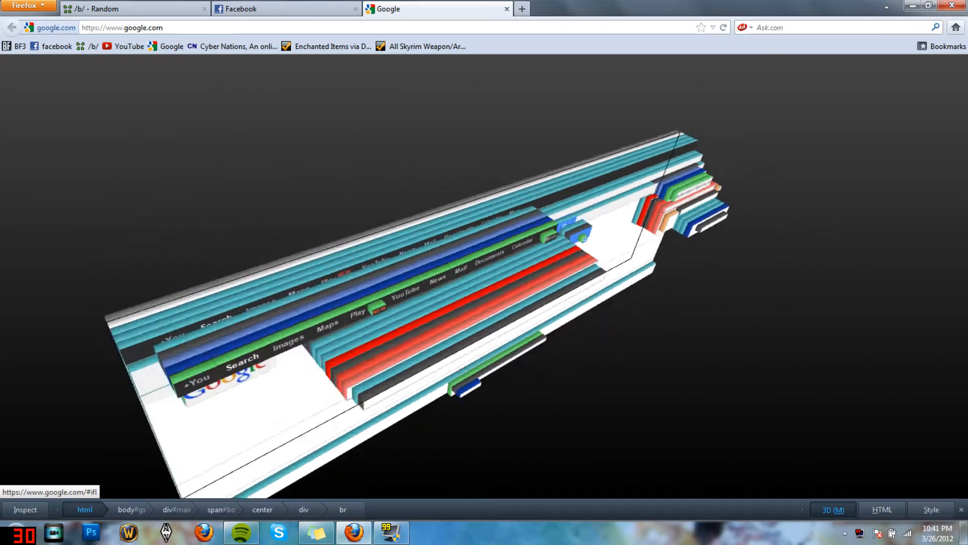
left_click(286, 9)
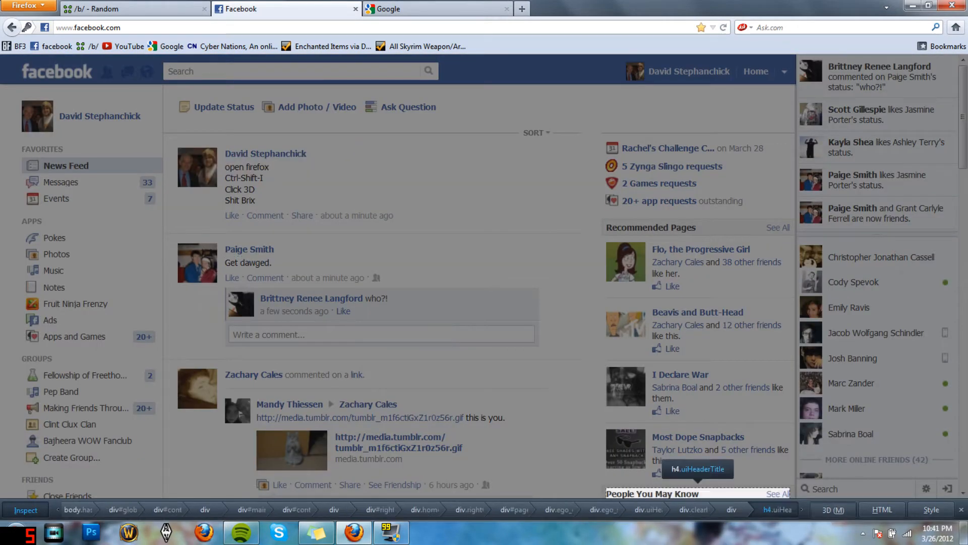
View the Facebook feed as a 3D layer stack, return to Google and close the inspector
left_click(832, 509)
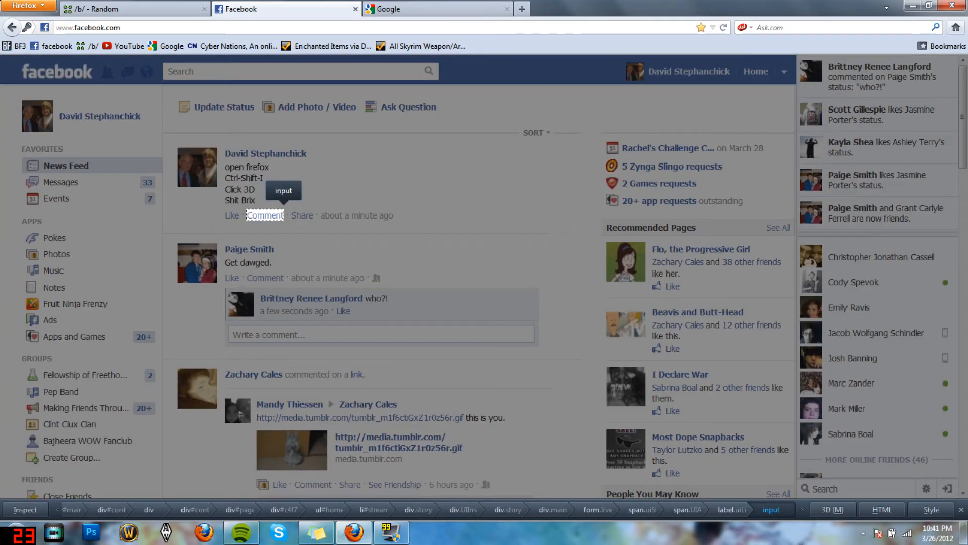
left_click(832, 509)
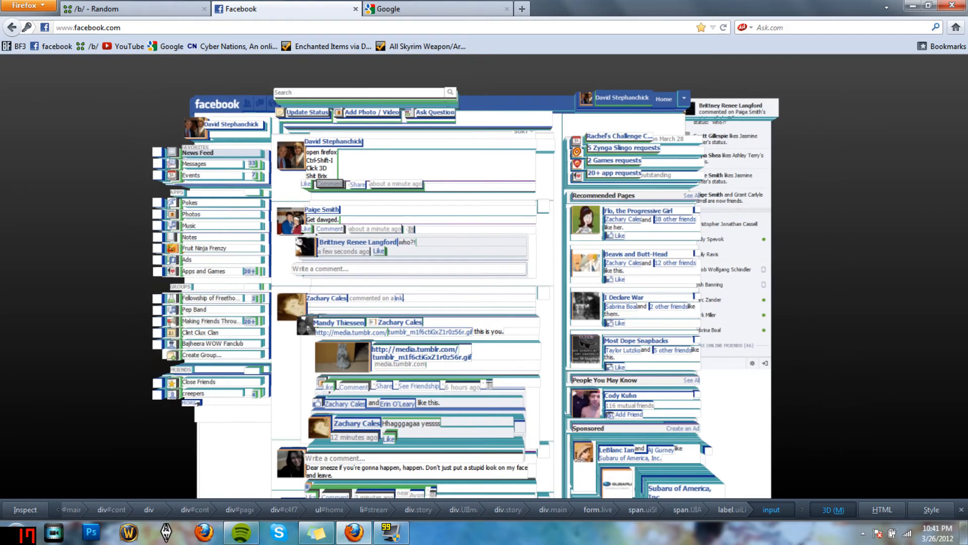
left_click(436, 9)
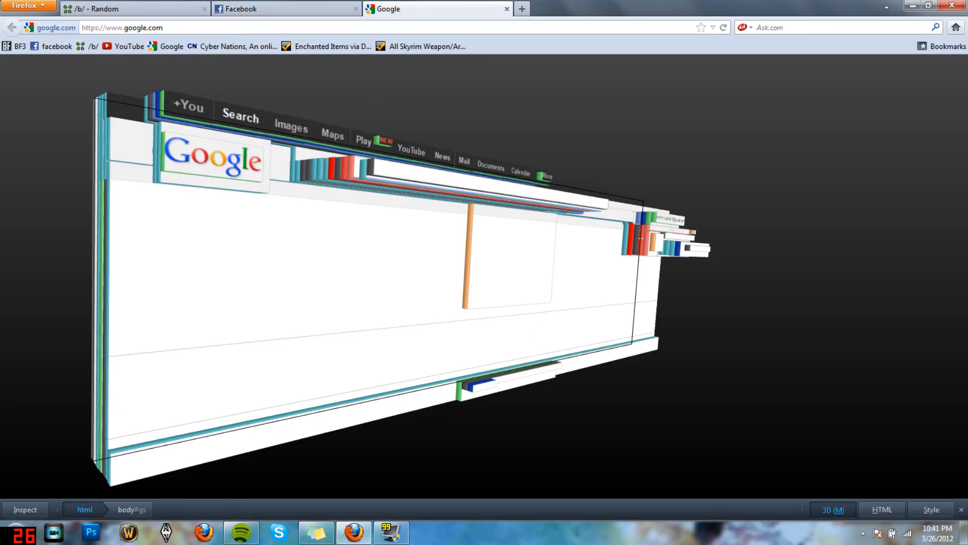
left_click(832, 510)
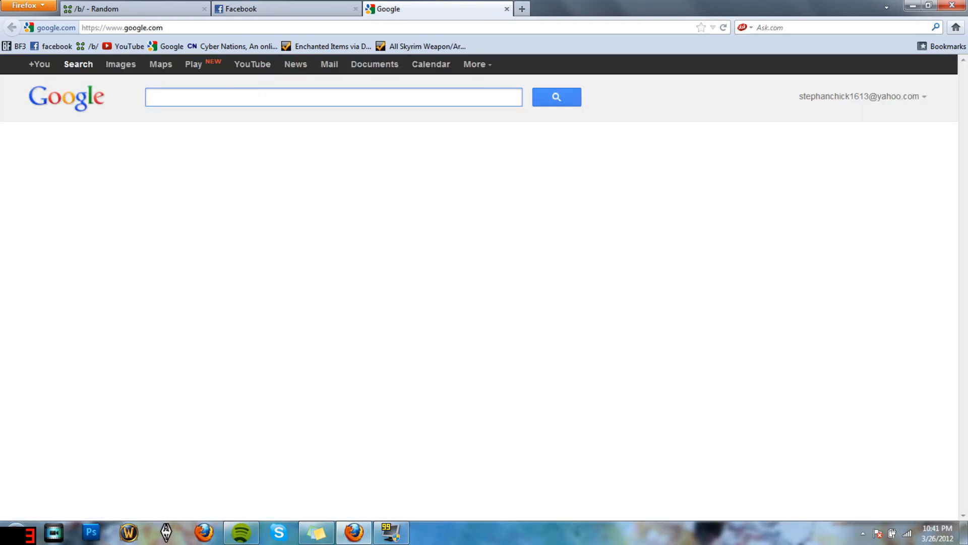